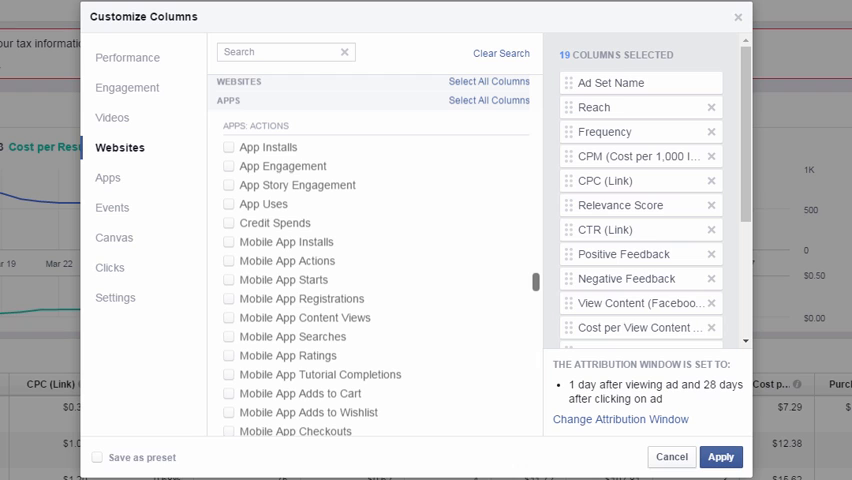
mouse_move(646, 241)
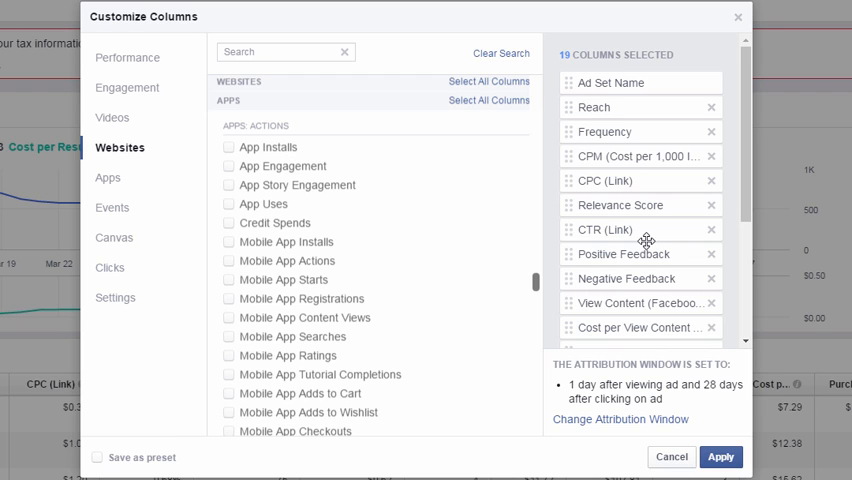
mouse_move(632, 148)
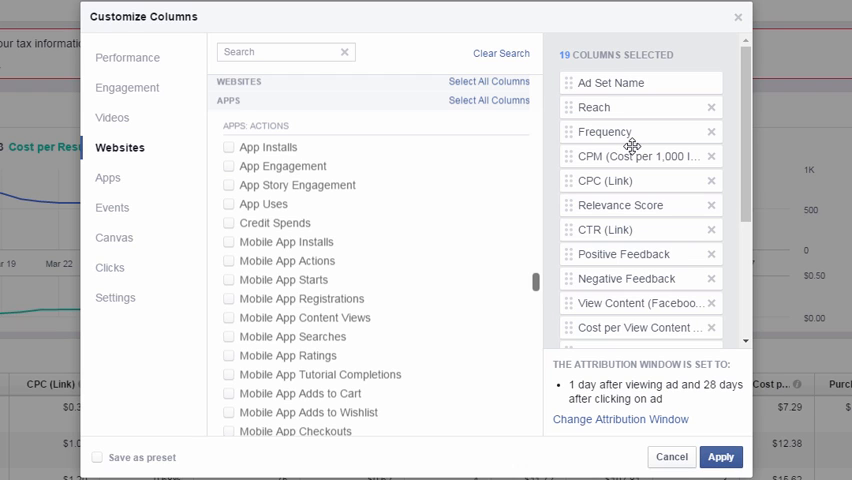
mouse_move(615, 100)
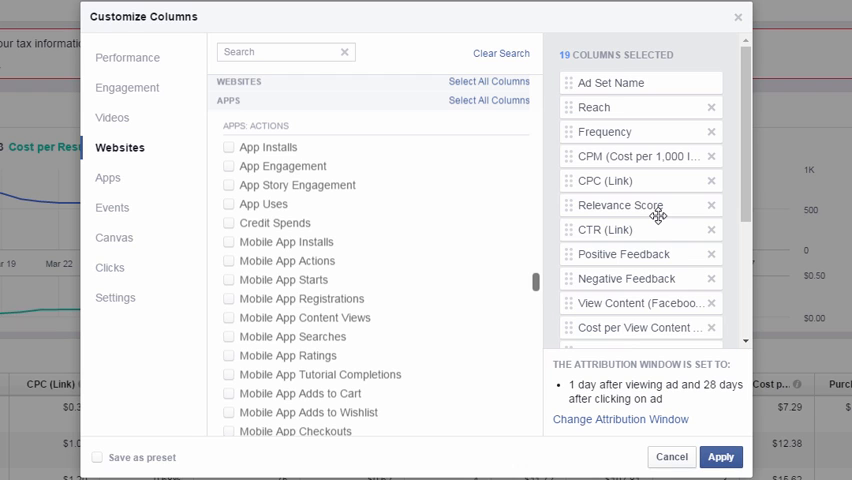
mouse_move(630, 245)
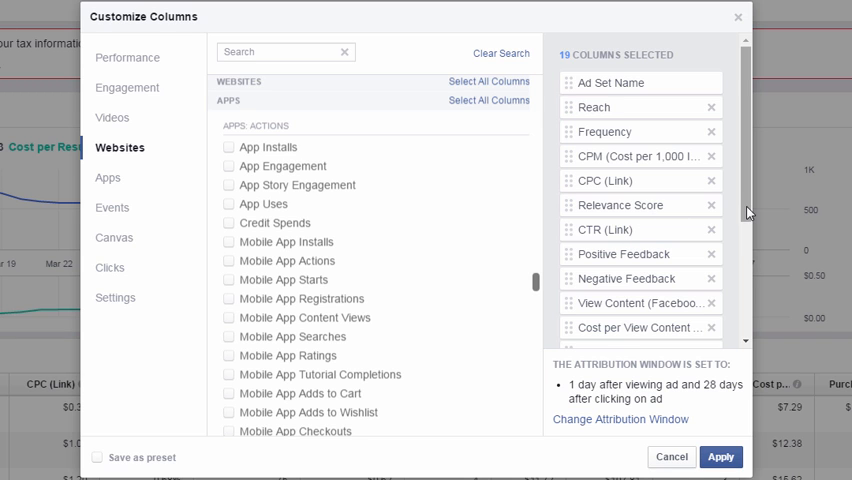
scroll(down, 3)
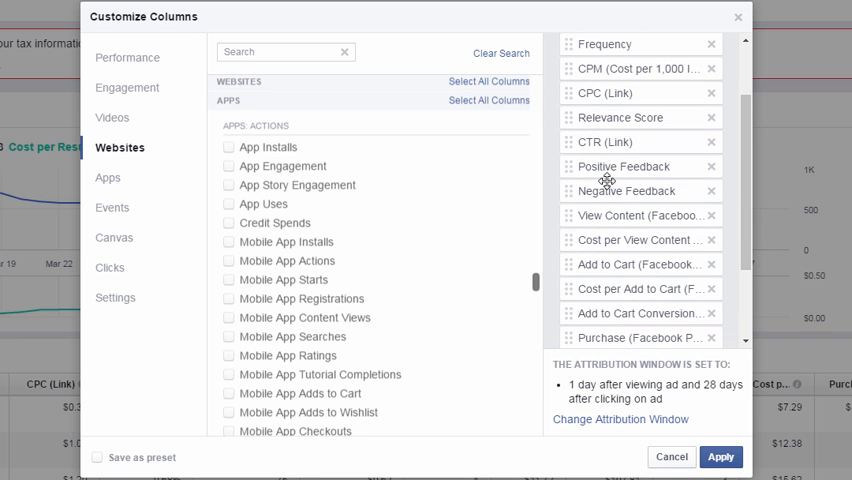
mouse_move(568, 224)
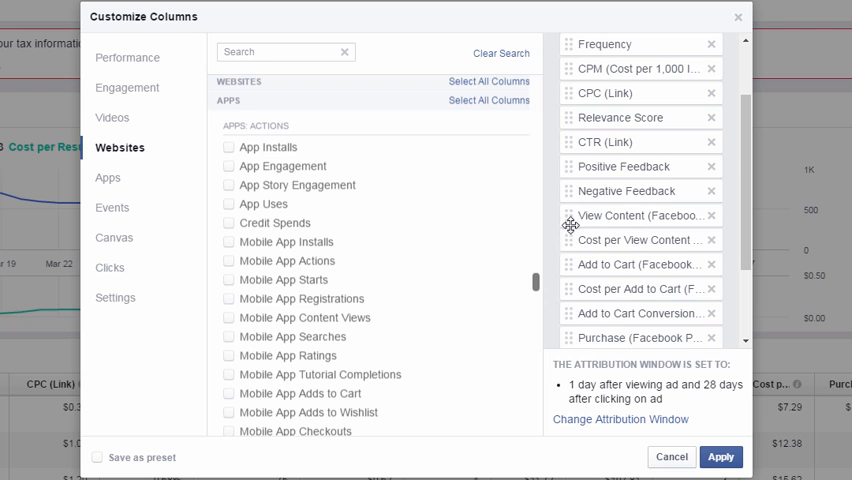
mouse_move(650, 188)
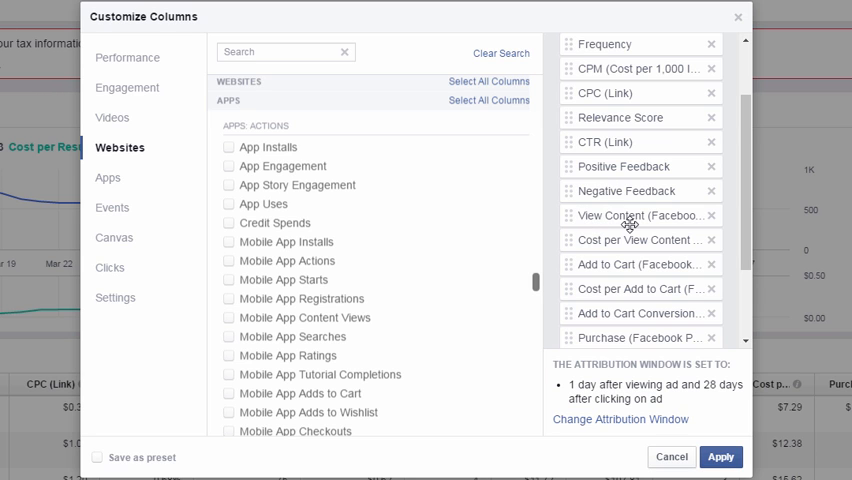
scroll(down, 3)
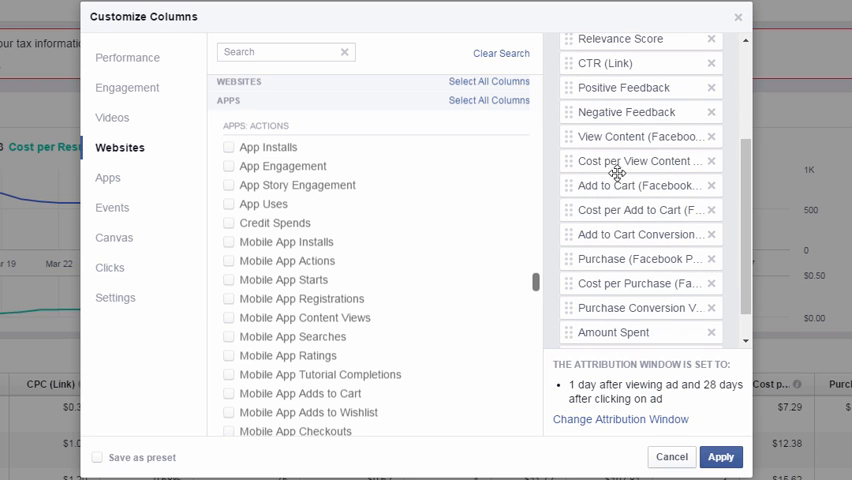
mouse_move(597, 198)
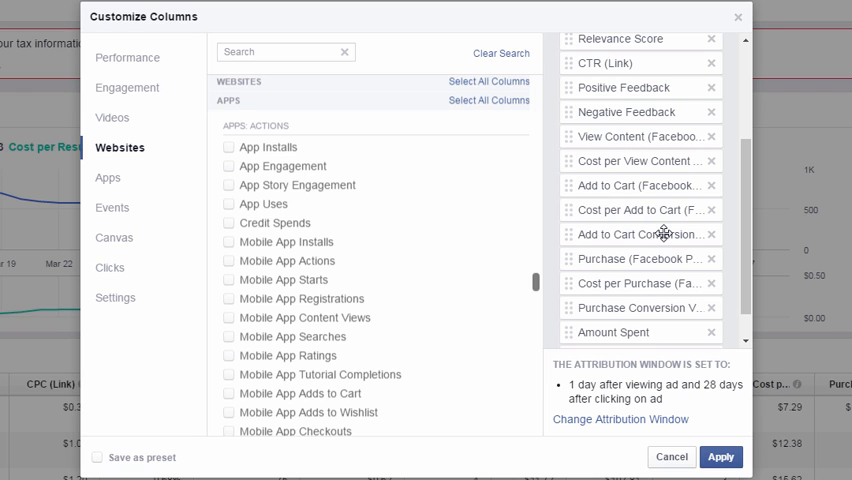
mouse_move(665, 234)
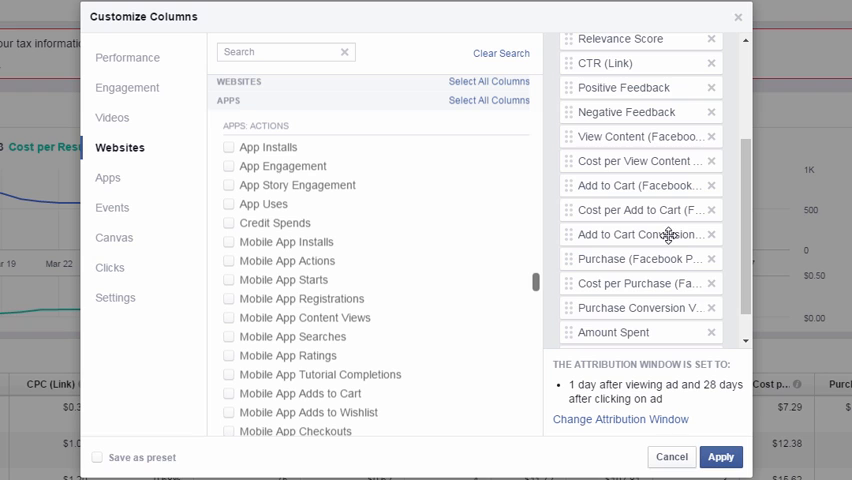
mouse_move(675, 261)
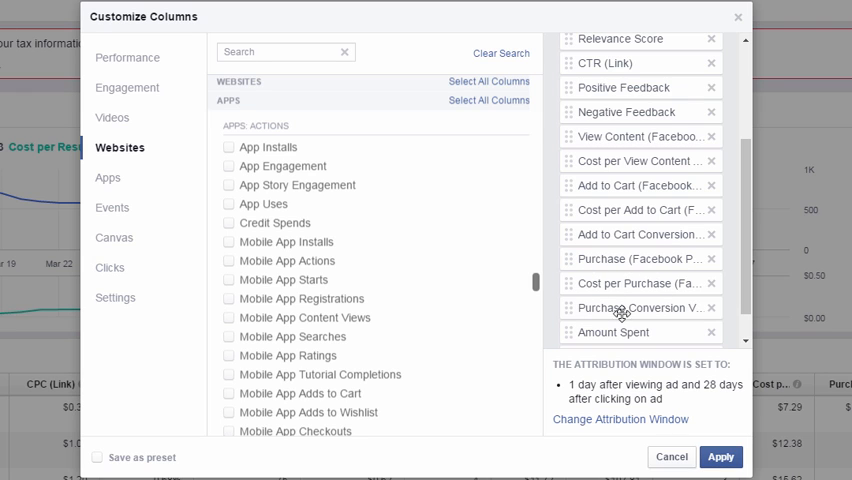
scroll(down, 3)
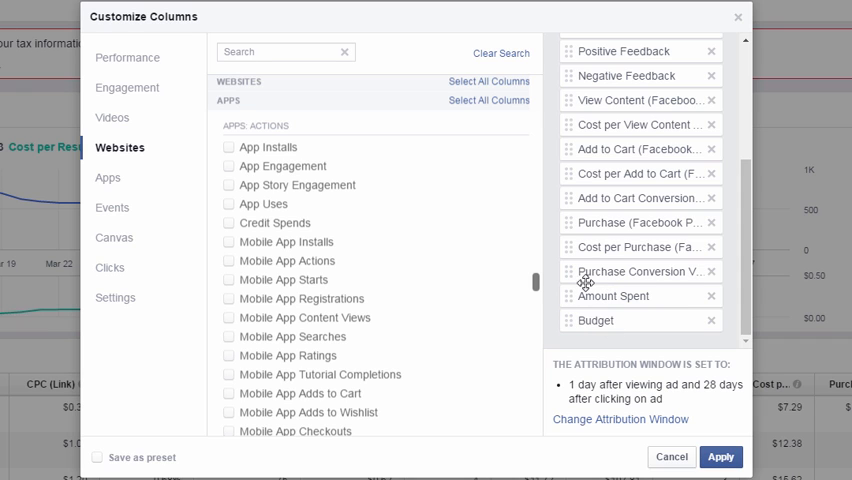
mouse_move(613, 349)
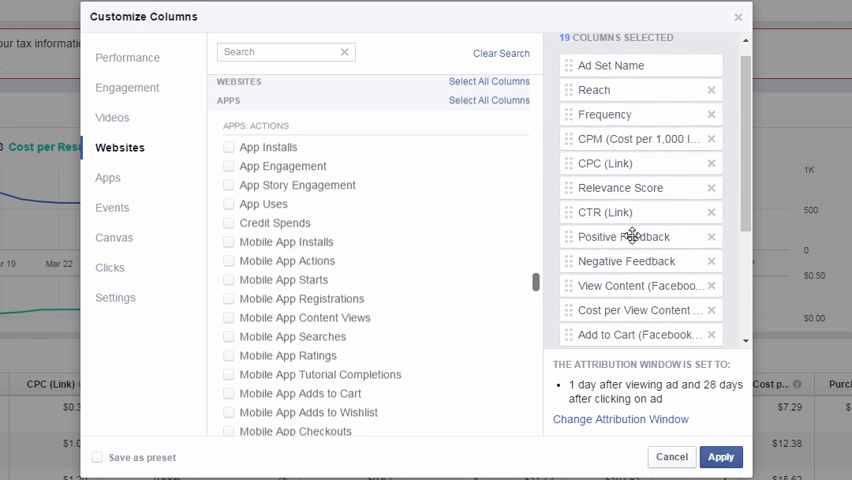
scroll(down, 3)
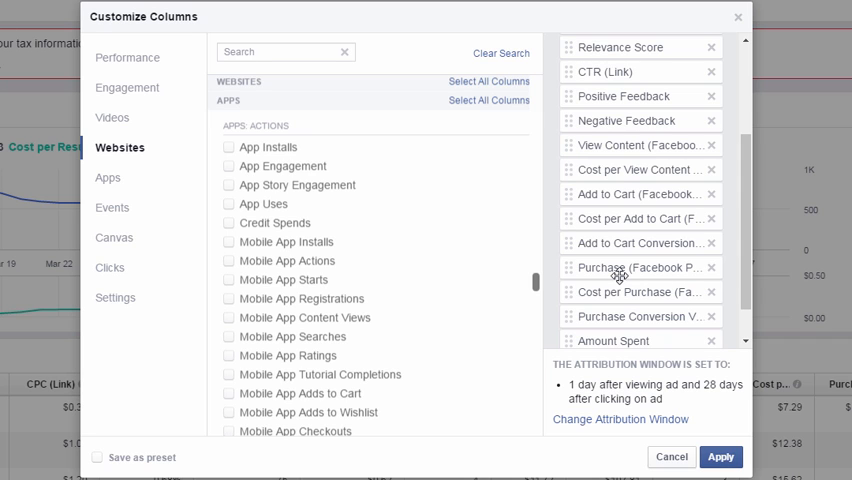
scroll(down, 3)
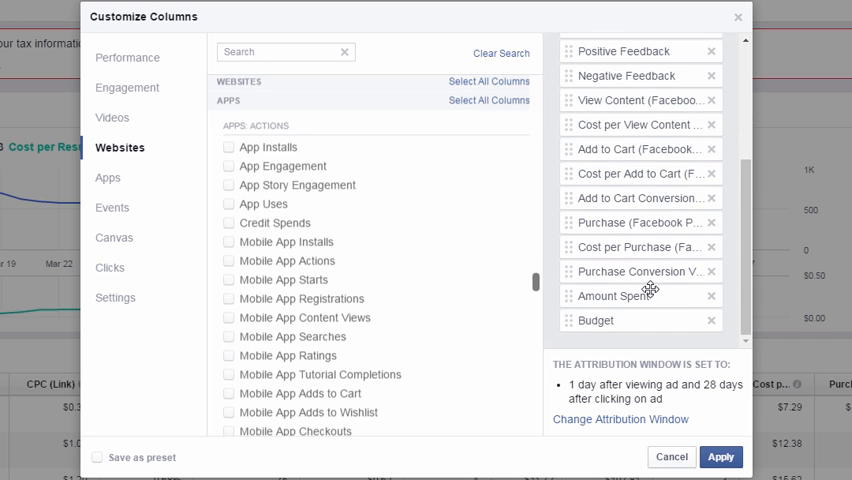